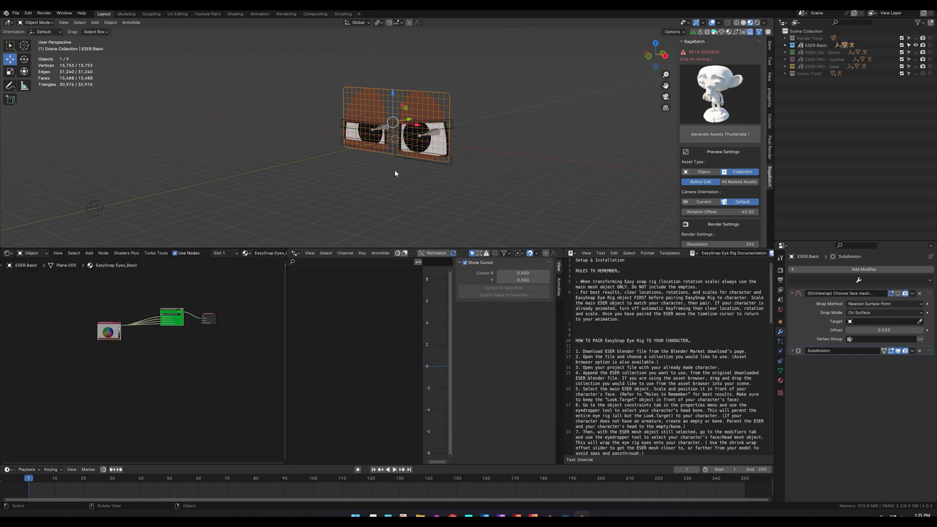
pyautogui.moveTo(471, 144)
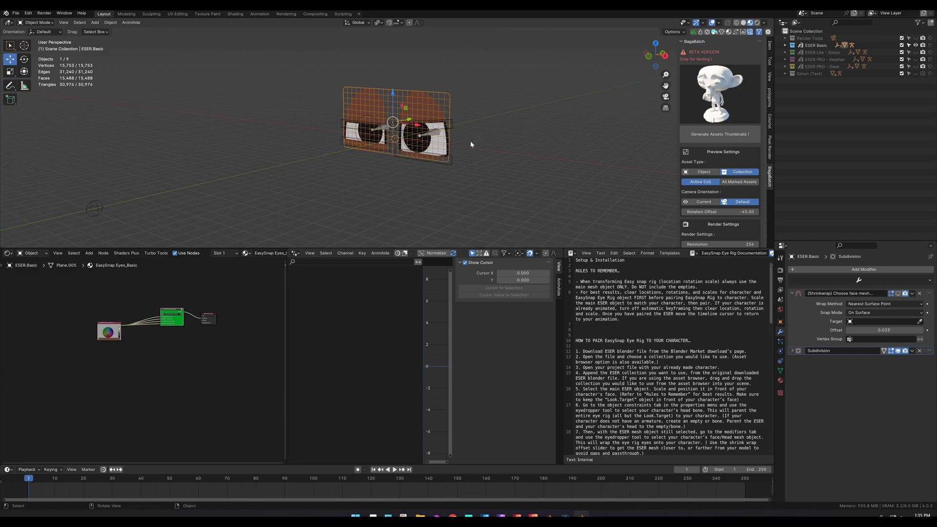
# Move the bottom left eyelid up over the eye in the viewport.
pyautogui.moveTo(395, 123); pyautogui.dragTo(508, 155)
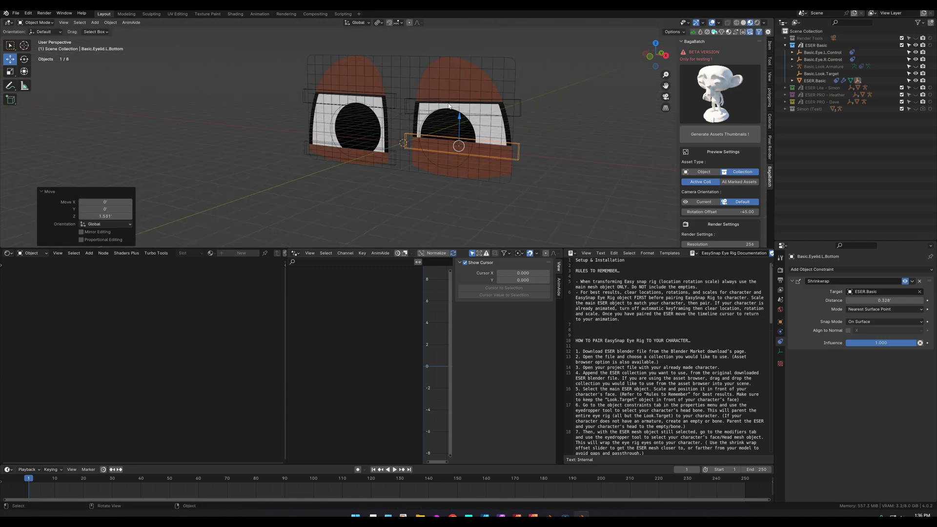
pyautogui.moveTo(499, 104)
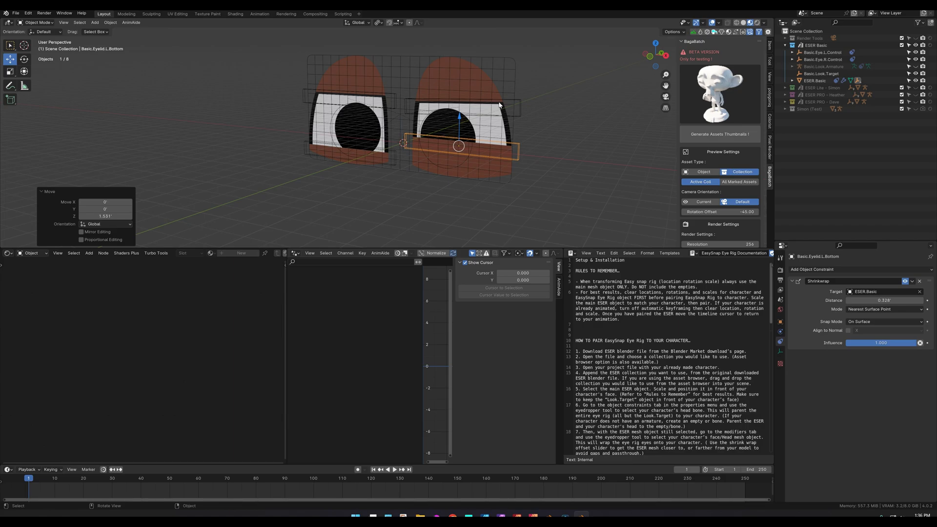
pyautogui.moveTo(508, 129)
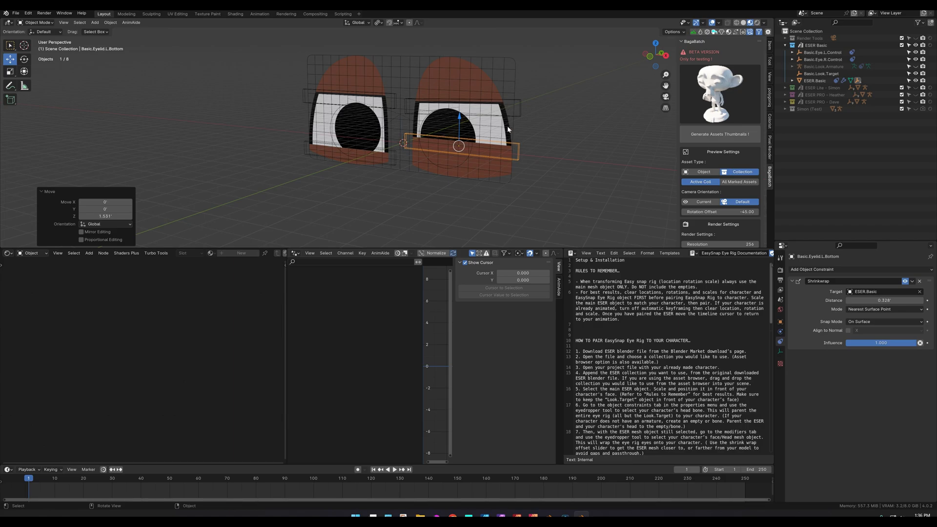
pyautogui.moveTo(481, 104)
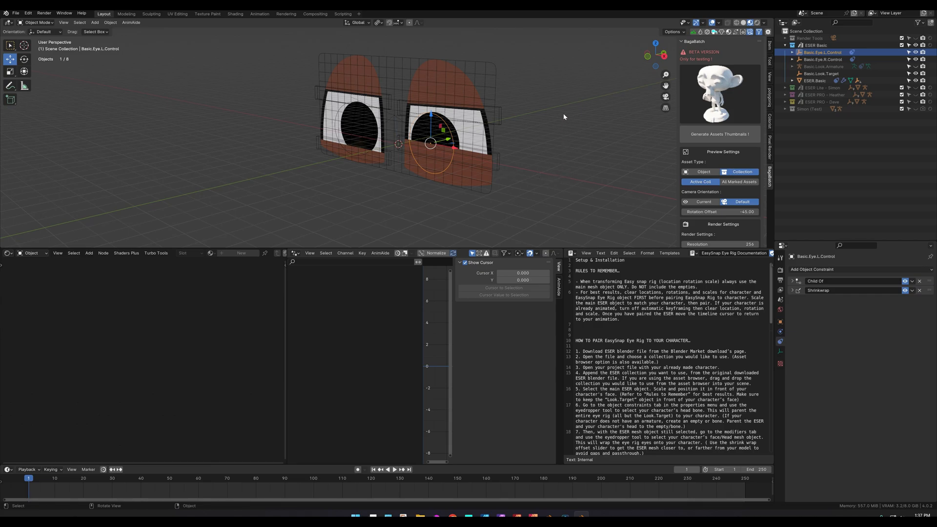
# Transform the left eye control to check that the eyes follow it.
pyautogui.press('s')
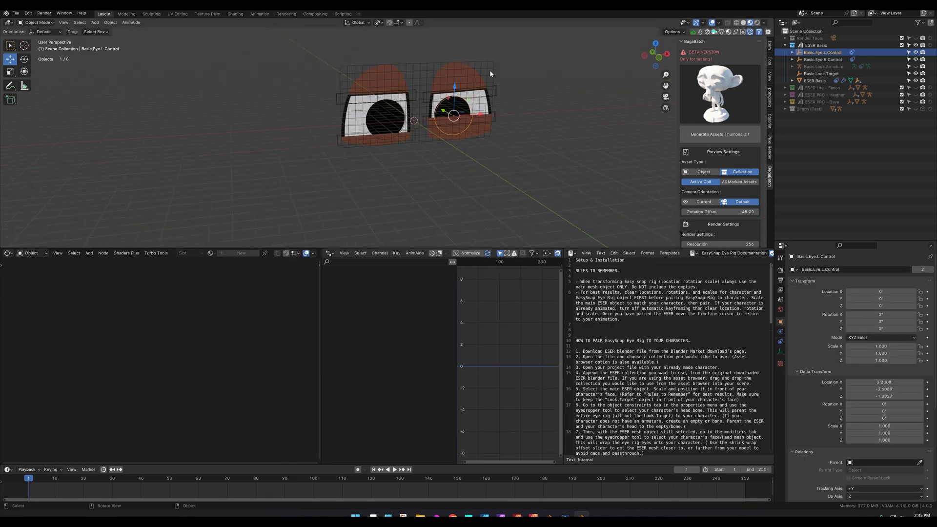
# Select the main ESER.Basic eye mesh in the Outliner to show its modifiers and material nodes.
pyautogui.click(814, 81)
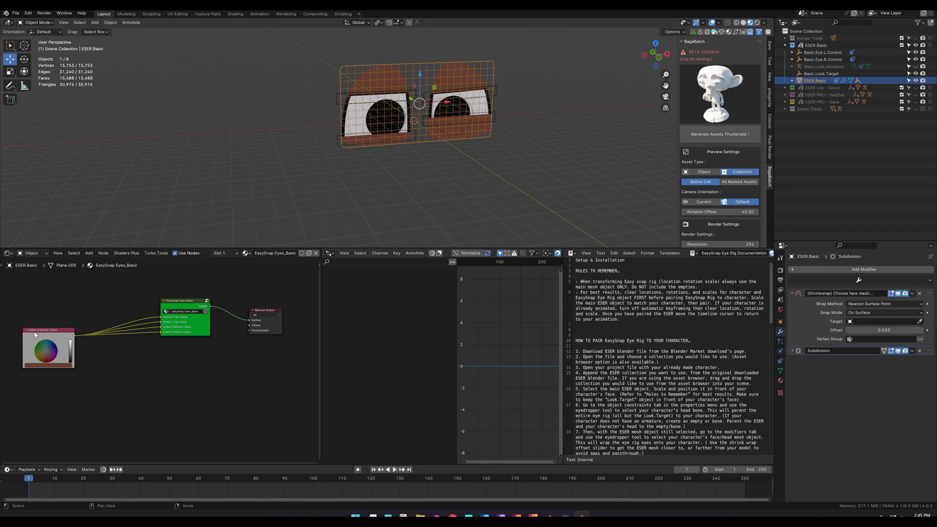
pyautogui.moveTo(44, 385)
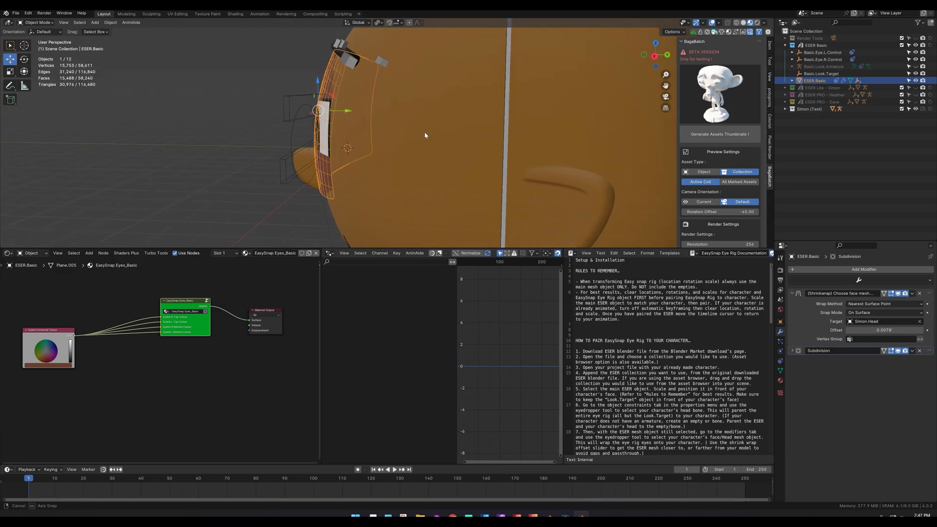
# Confirm the eye mesh placement on Simon.Head and reduce the Shrinkwrap offset slightly.
pyautogui.click(884, 330)
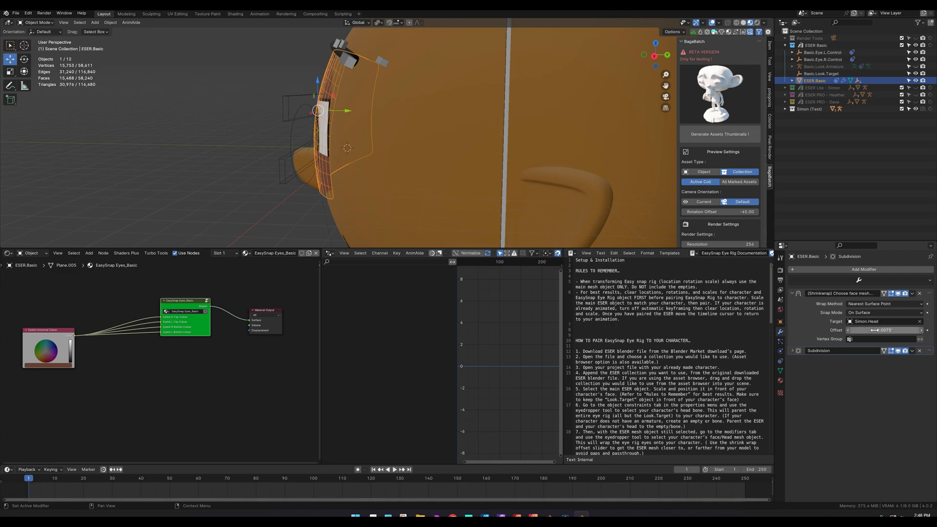
pyautogui.click(884, 330)
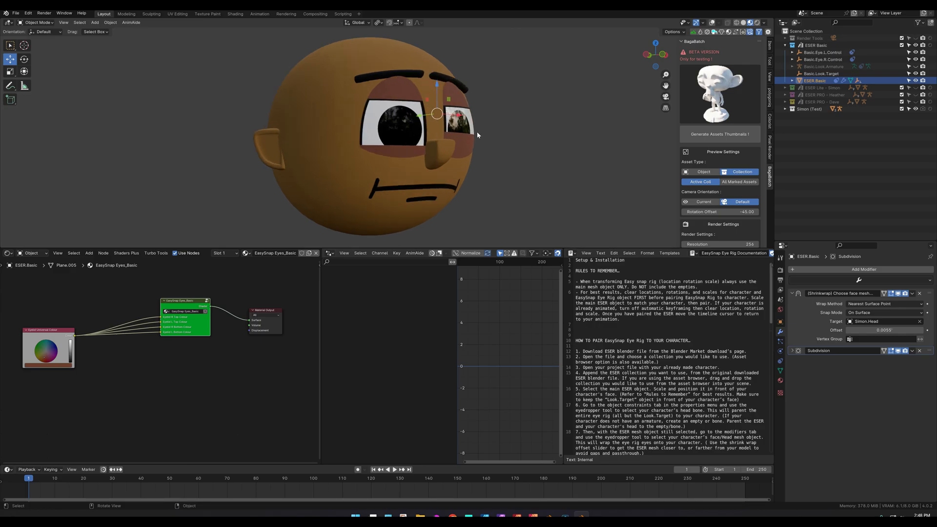
pyautogui.moveTo(455, 121)
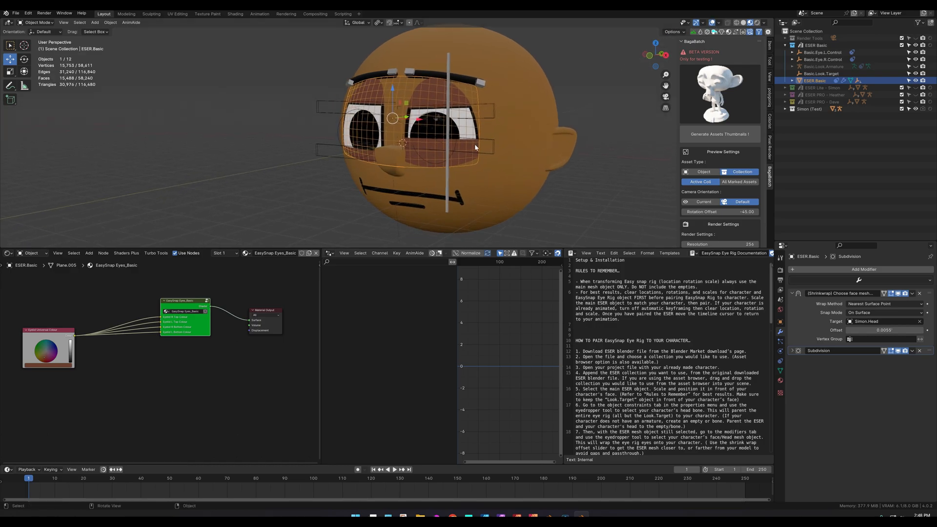
# Set the eye mesh's Child Of constraint target to Simon.Rig with the Head bone as parent.
pyautogui.click(780, 361)
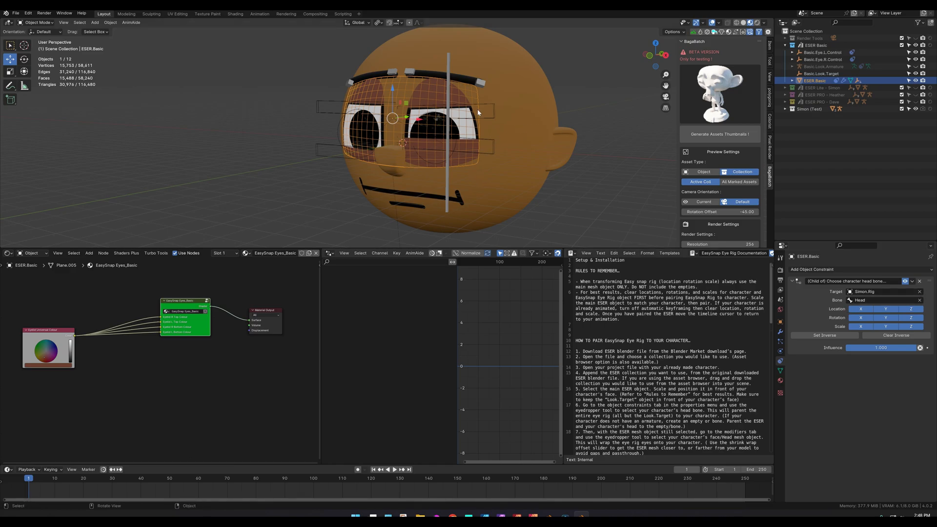
pyautogui.moveTo(478, 113); pyautogui.dragTo(517, 154)
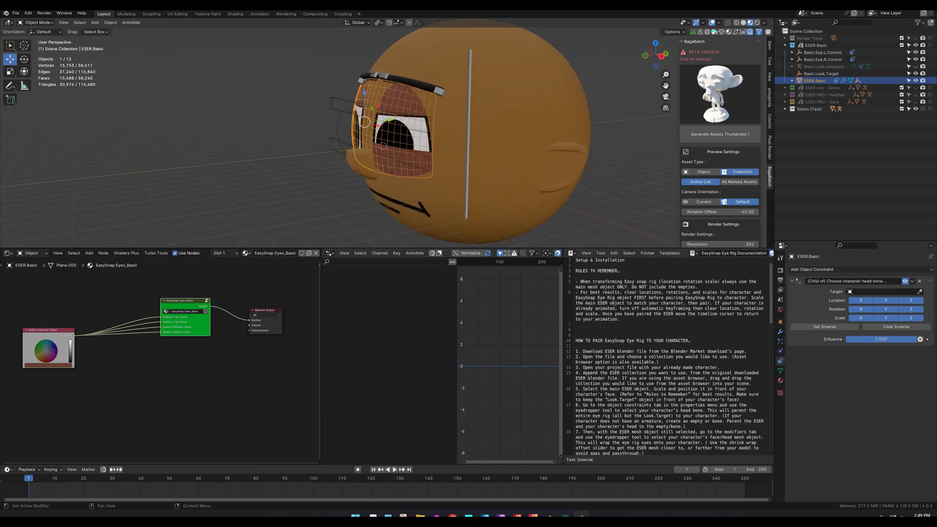
pyautogui.moveTo(920, 291)
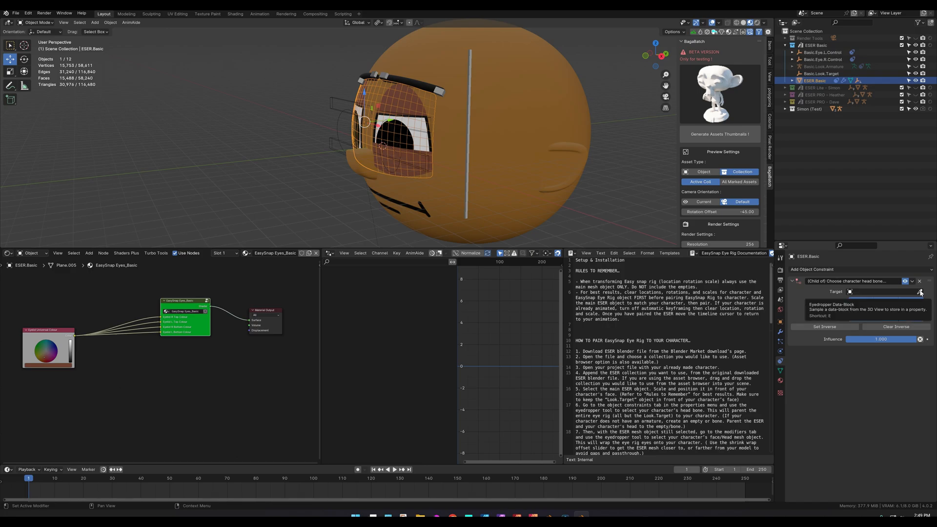
pyautogui.click(921, 292)
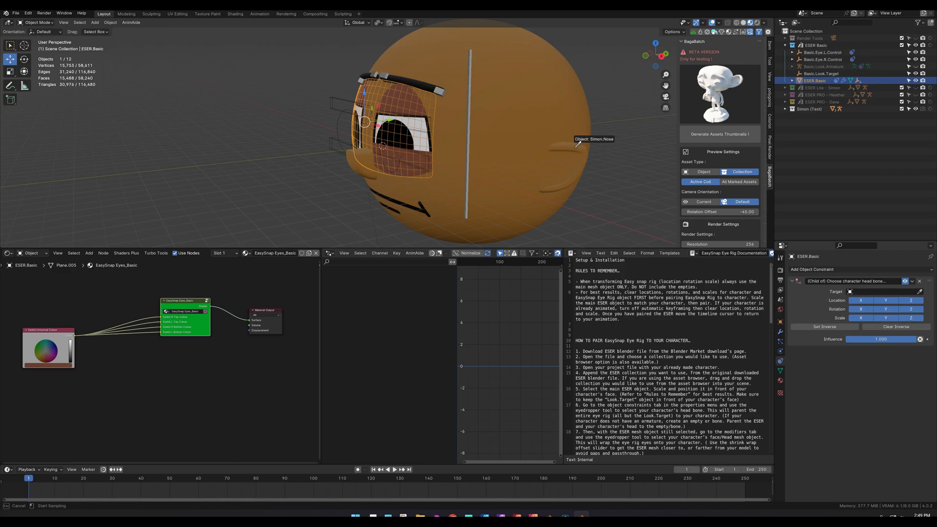
pyautogui.moveTo(468, 78)
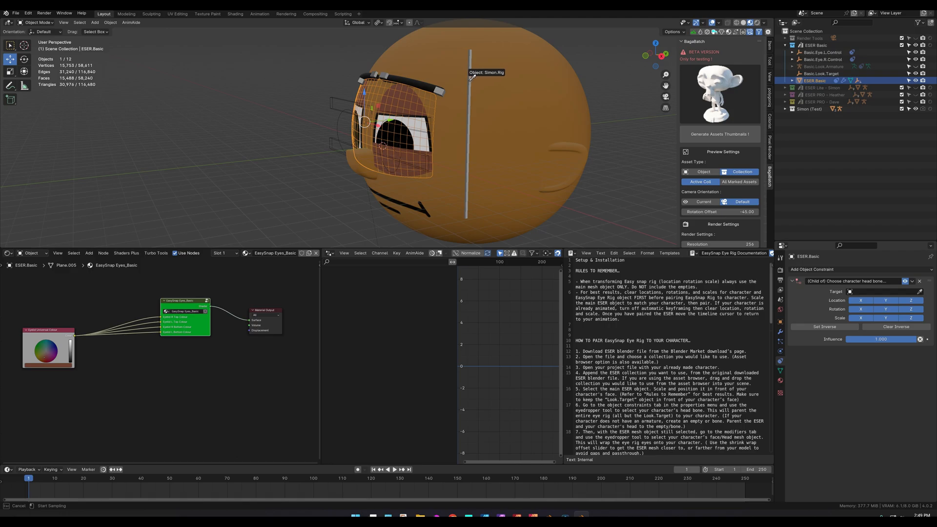
pyautogui.click(883, 291)
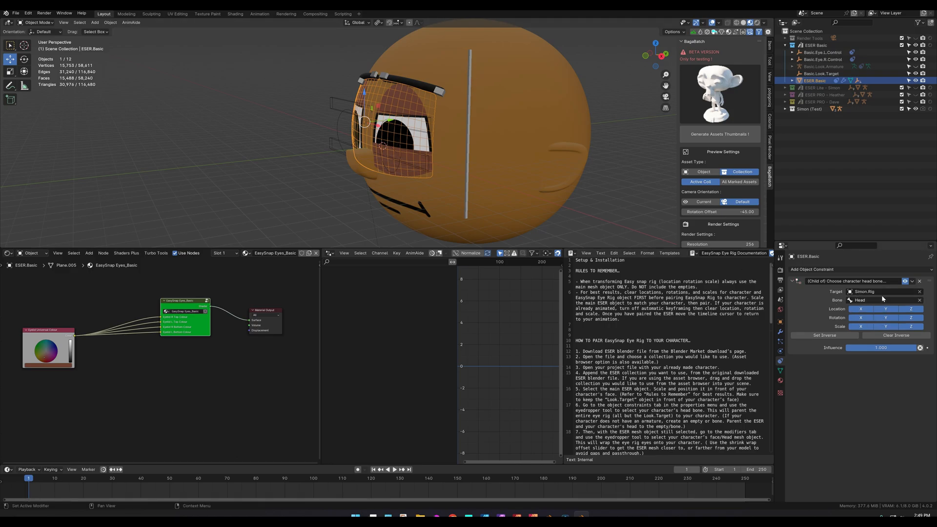
pyautogui.moveTo(871, 300)
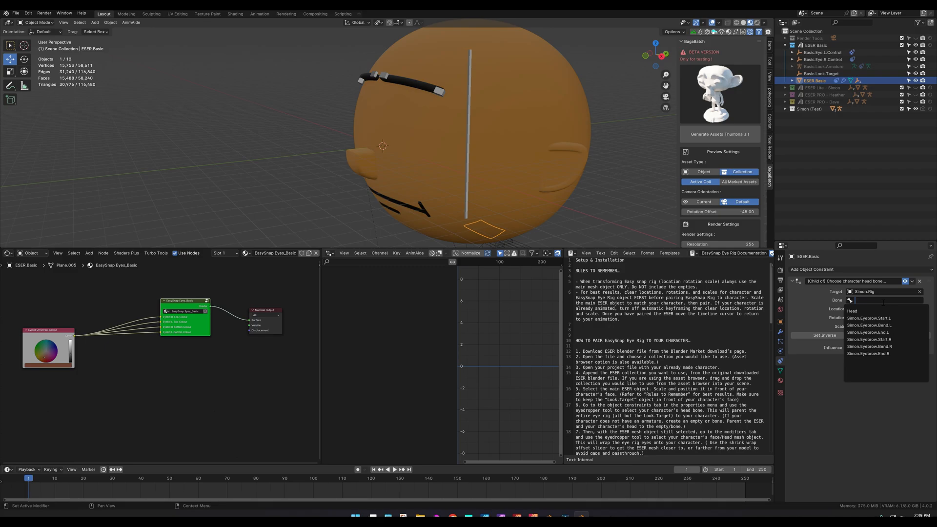
pyautogui.click(853, 311)
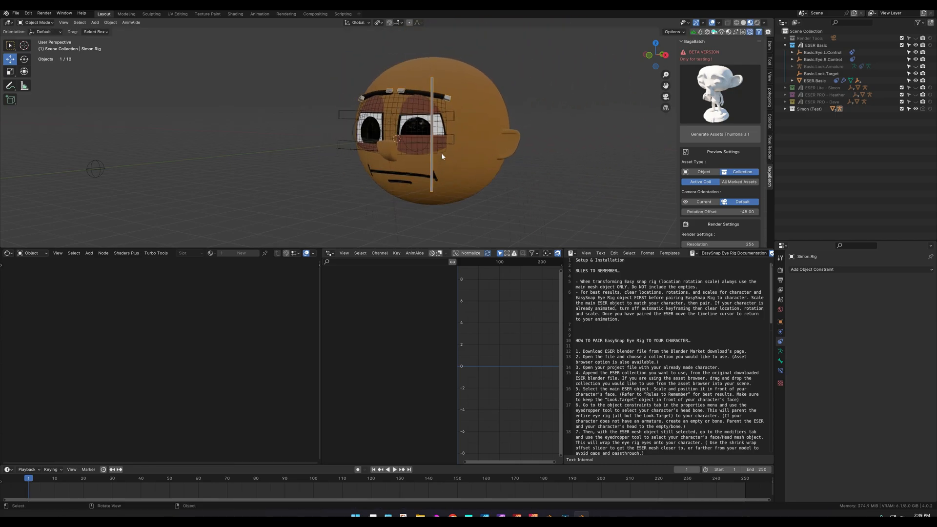
# Select Basic.Eye.L.Control in the Outliner to show its constraints.
pyautogui.click(817, 52)
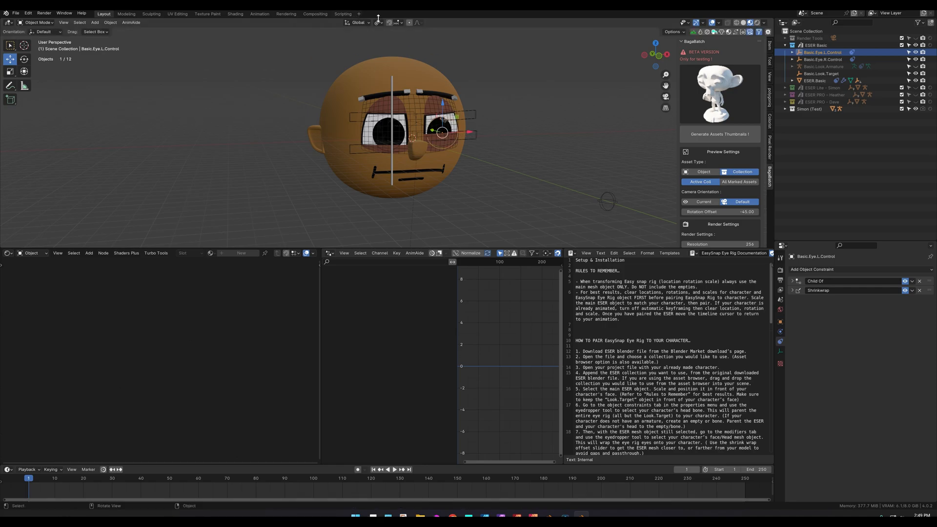
pyautogui.moveTo(382, 152)
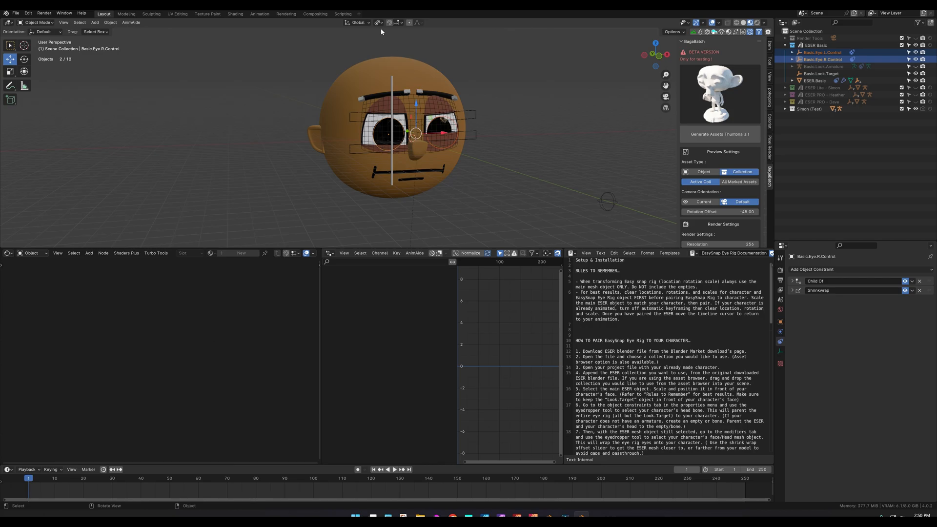
# Set Transform Pivot Point to Individual Origins and transform both eye controls.
pyautogui.click(378, 23)
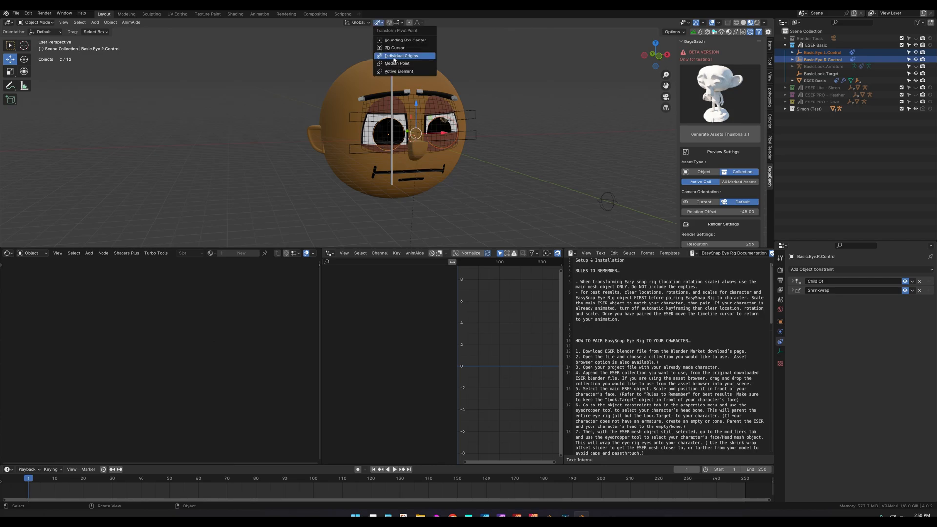
pyautogui.click(551, 98)
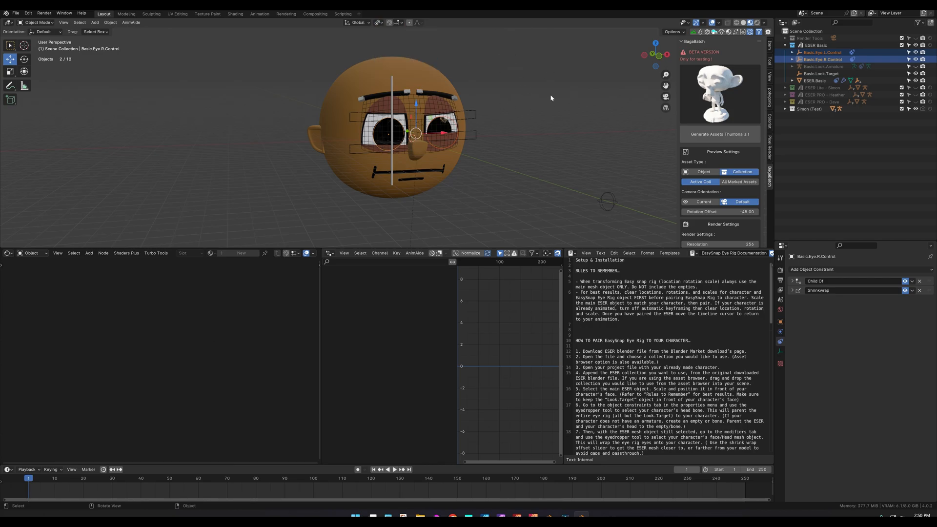
pyautogui.press('s')
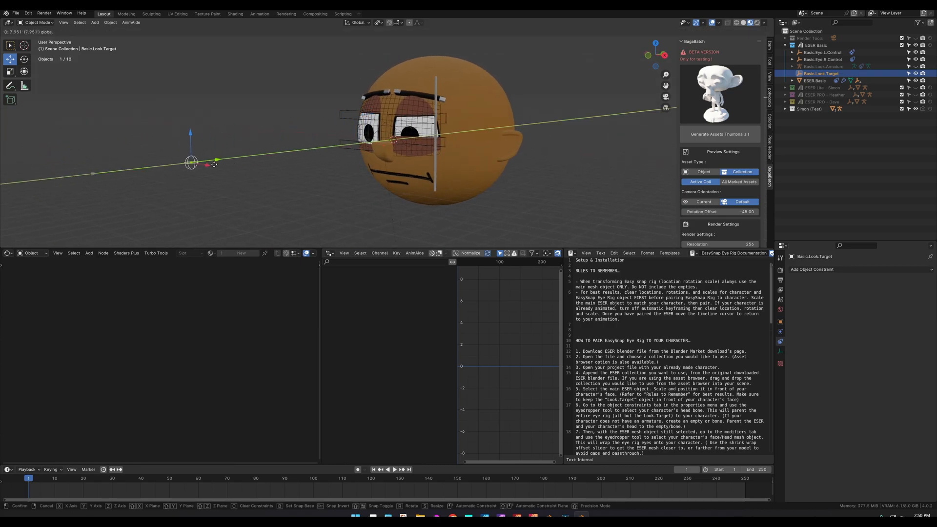
# Drag the look target along the Y axis toward the face so the eyes track it.
pyautogui.moveTo(192, 163); pyautogui.dragTo(395, 141)
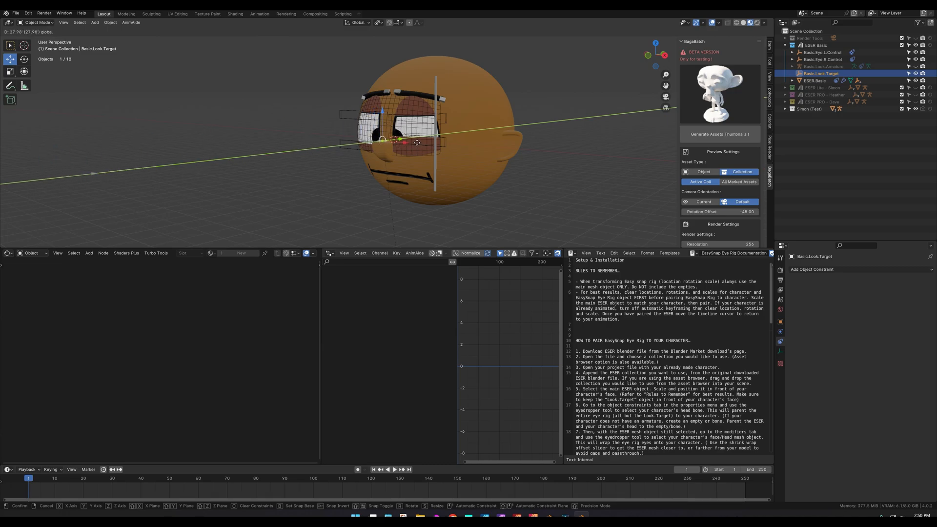
pyautogui.moveTo(417, 142); pyautogui.dragTo(125, 173)
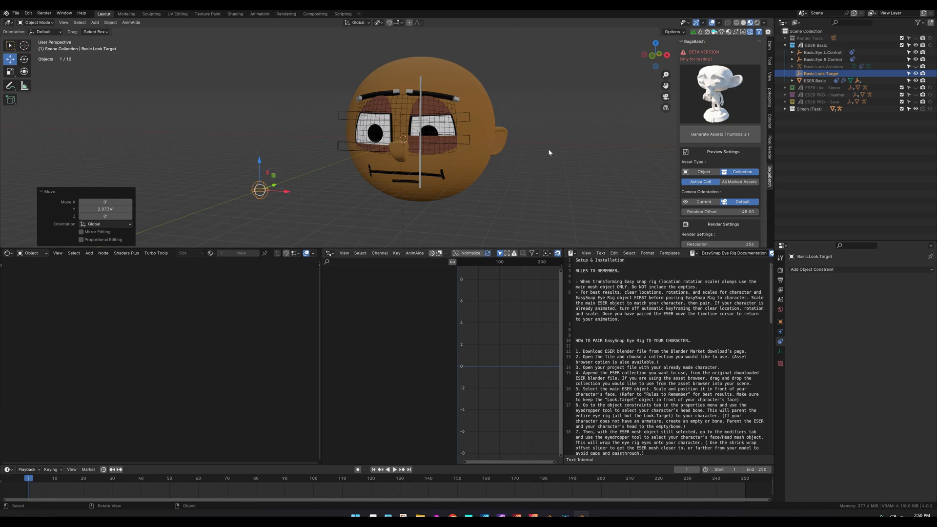
pyautogui.moveTo(542, 164)
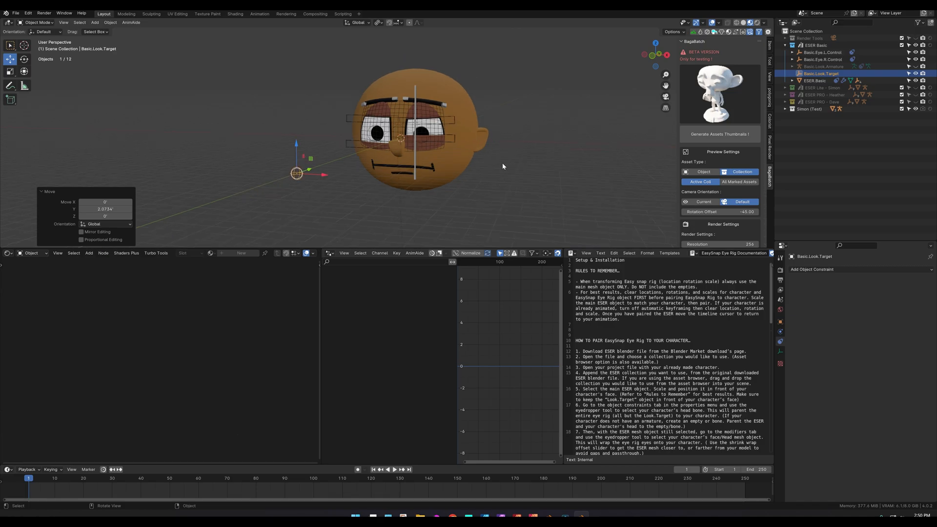
pyautogui.moveTo(480, 173)
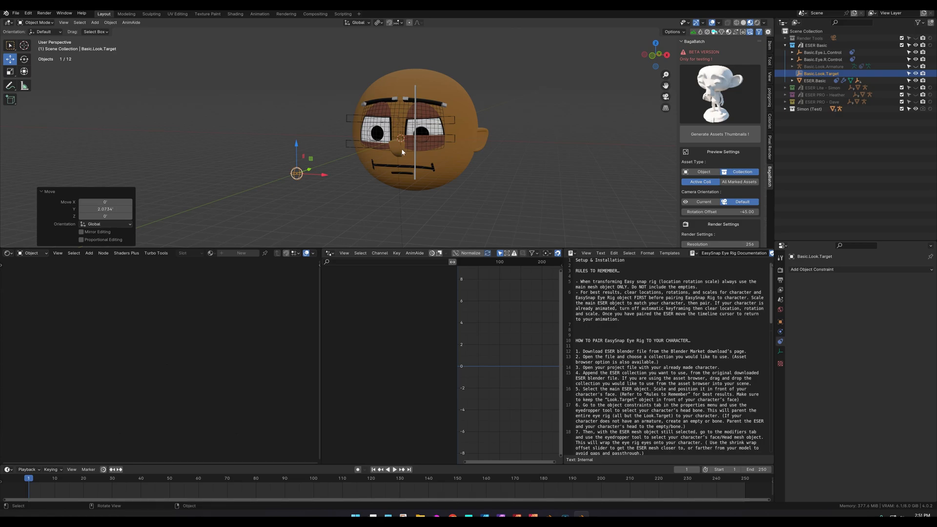
pyautogui.moveTo(493, 174)
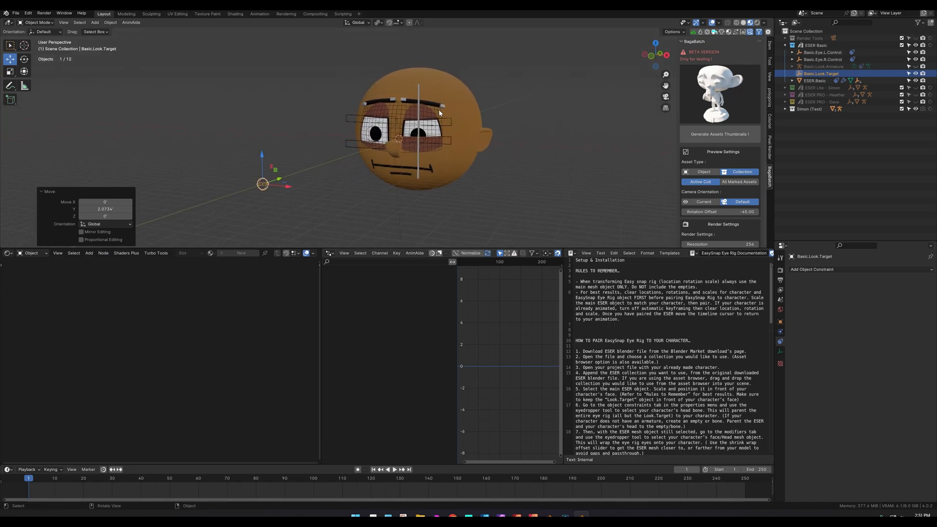
# Select the ESER Basic collection in the Outliner.
pyautogui.click(811, 45)
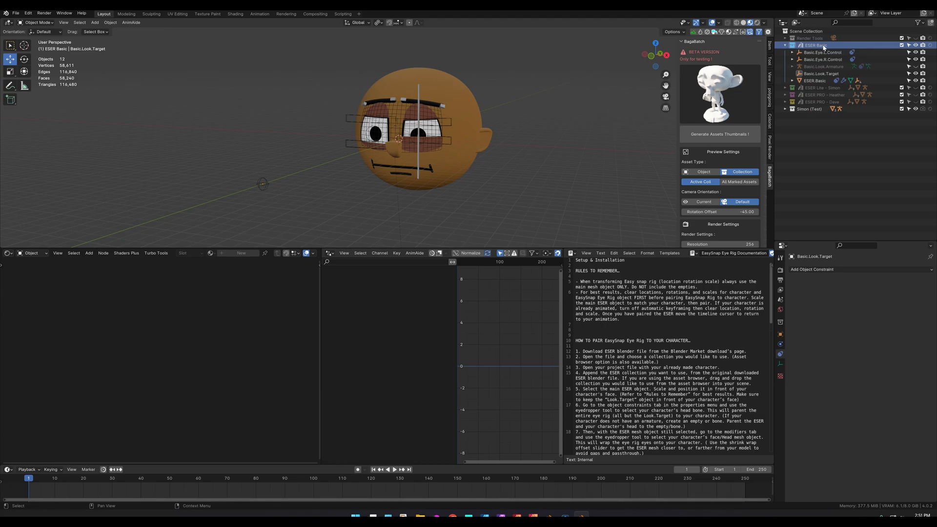
# Duplicate the ESER Basic collection as ESER Basic.001 and select its copied eye mesh.
pyautogui.rightClick(828, 44)
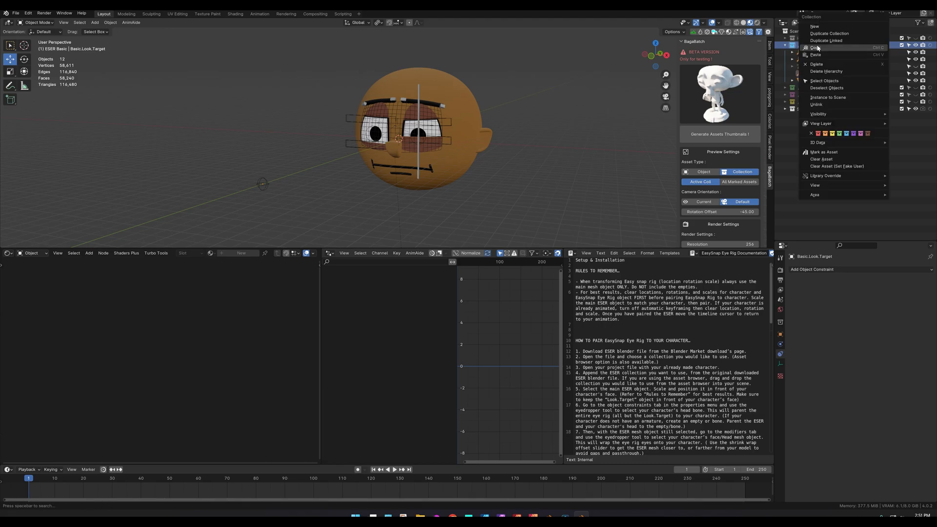
pyautogui.moveTo(831, 34)
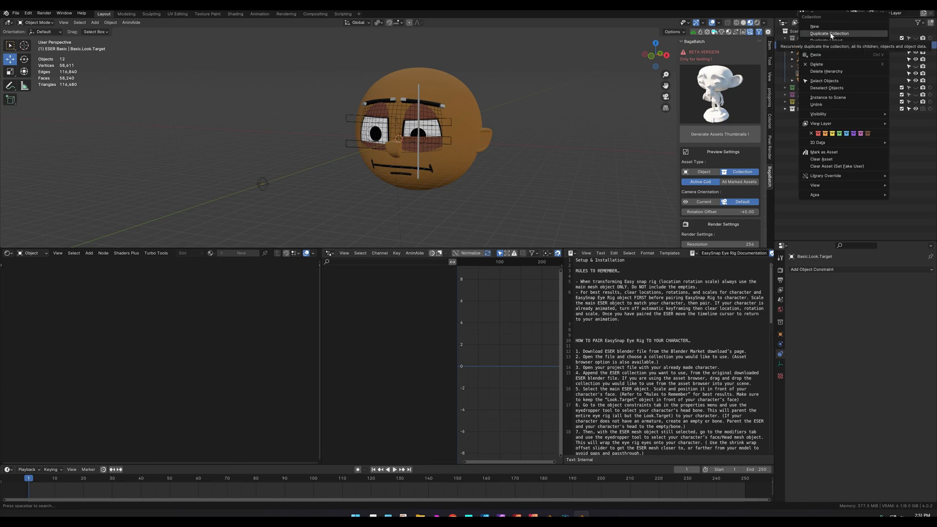
pyautogui.click(832, 34)
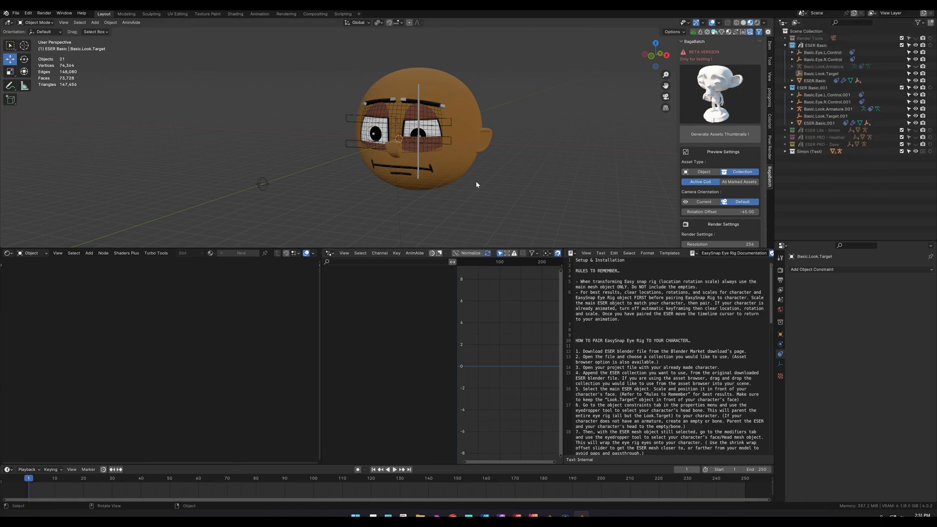
pyautogui.click(817, 52)
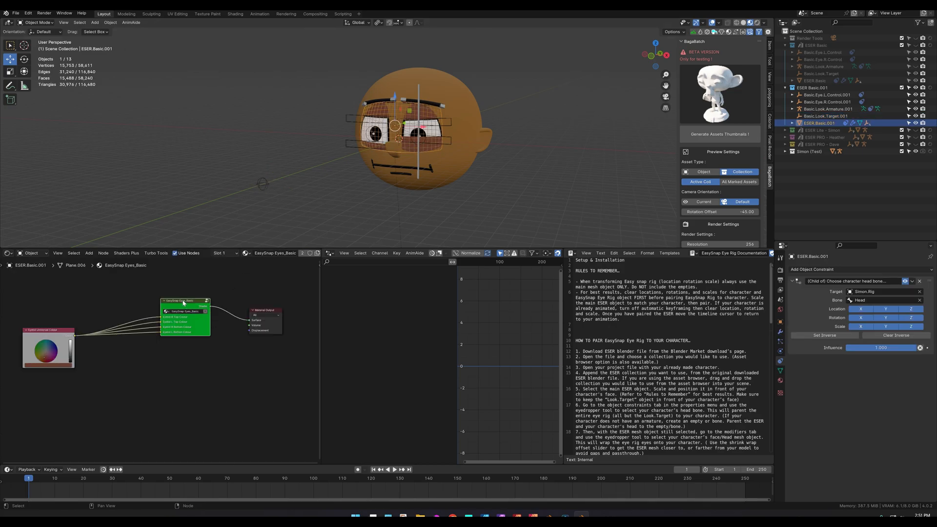
pyautogui.moveTo(152, 314)
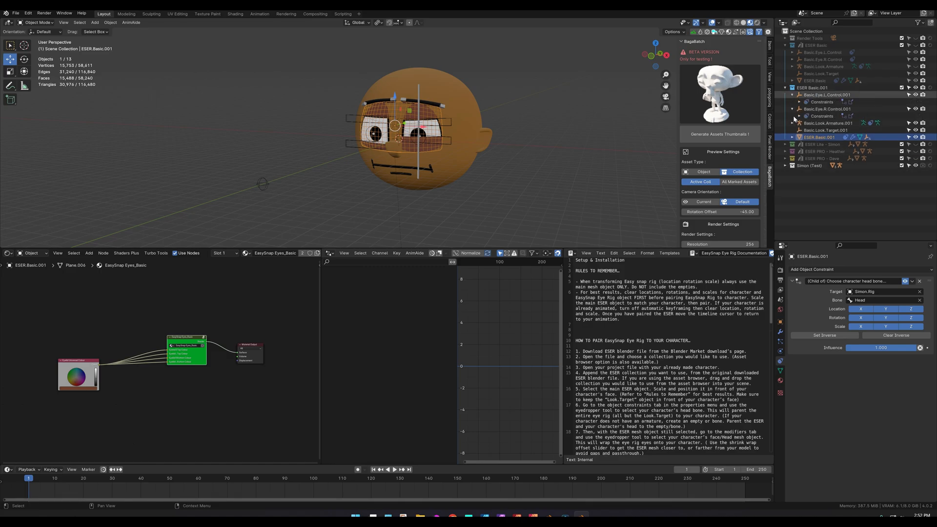
# Expand the duplicated controls and armature in the Outliner to reveal their constraints.
pyautogui.click(793, 123)
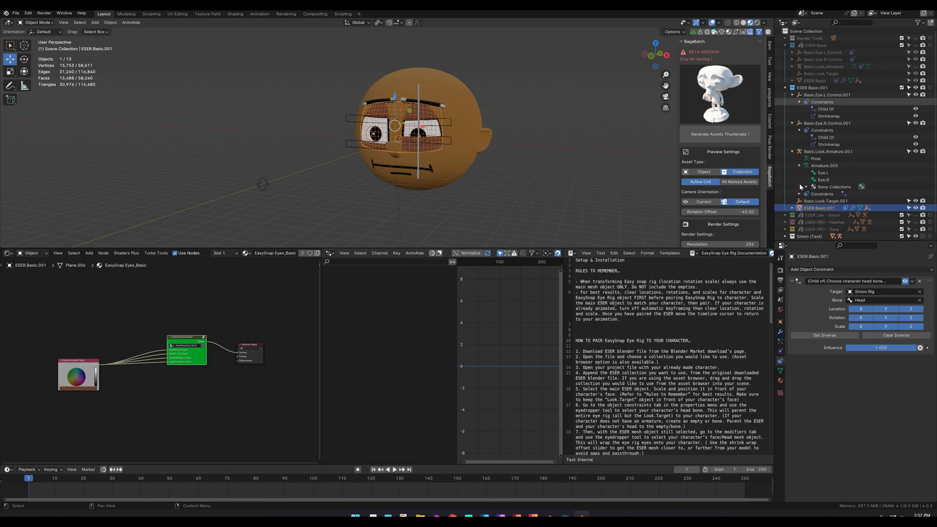
pyautogui.click(800, 186)
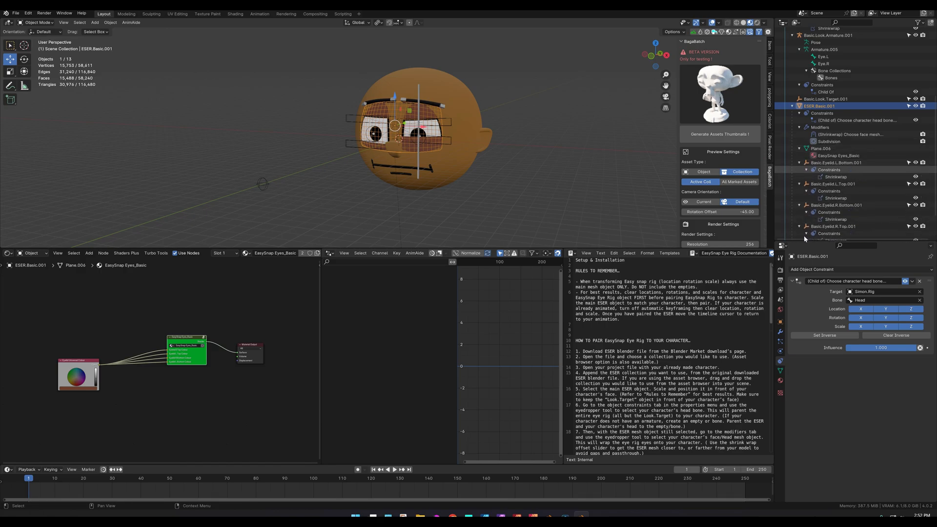
pyautogui.scroll(-3)
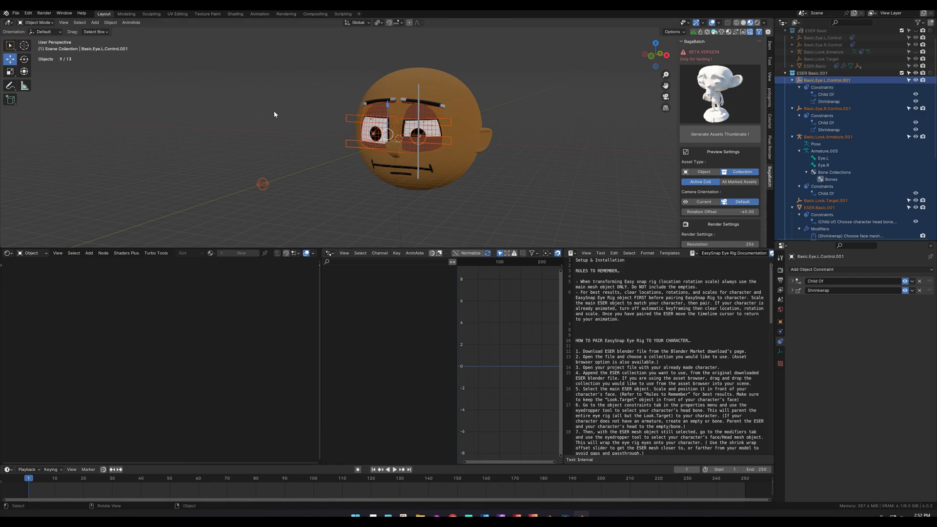
# Batch-rename the duplicated rig objects, replacing 'Basic' with 'Kevin' (e.g. ESER.Kevin.001).
pyautogui.click(31, 13)
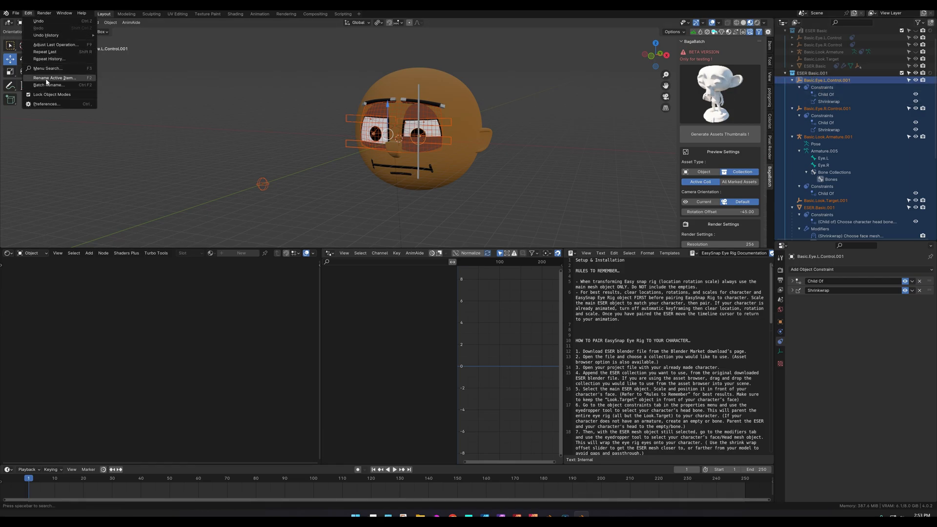
pyautogui.click(44, 85)
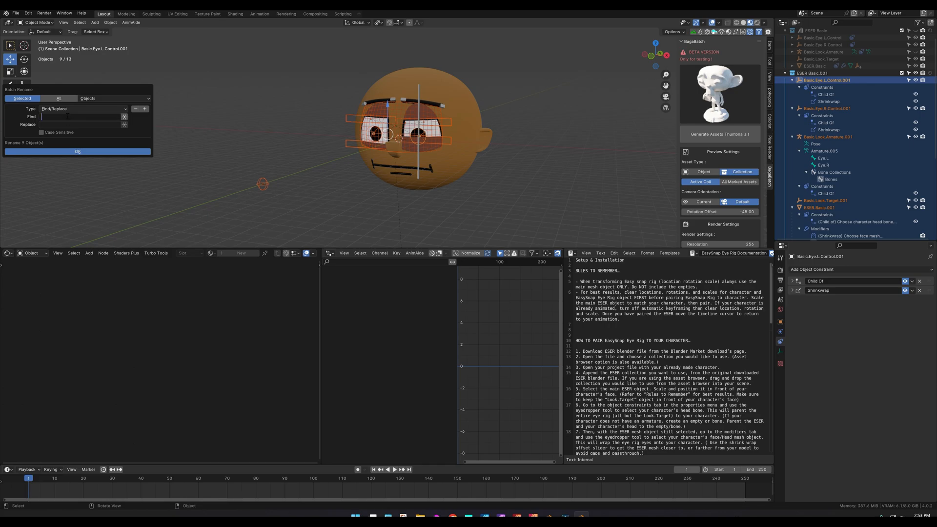
pyautogui.write('Basic')
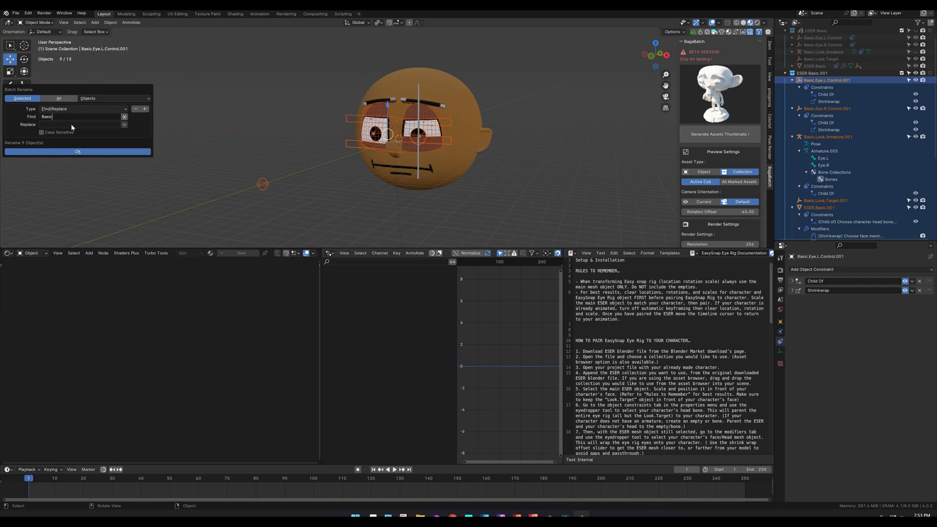
pyautogui.write('k')
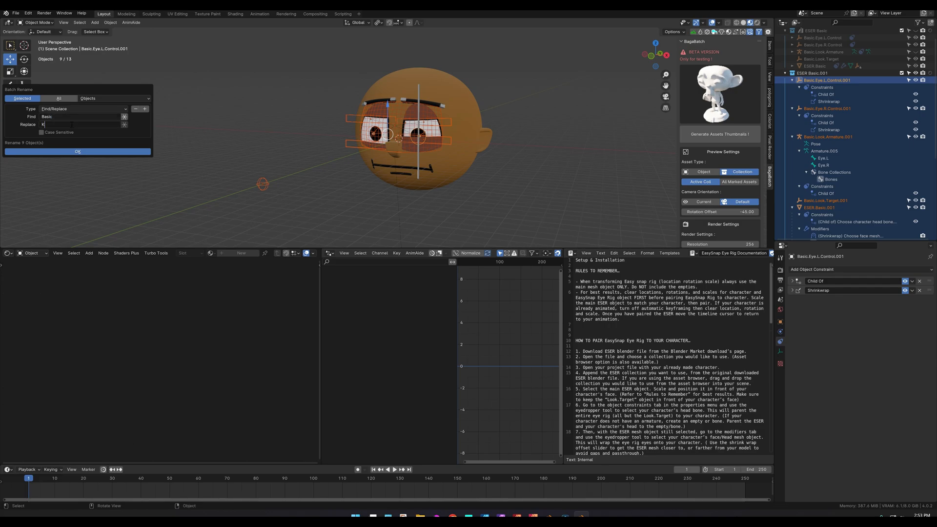
pyautogui.write('evin')
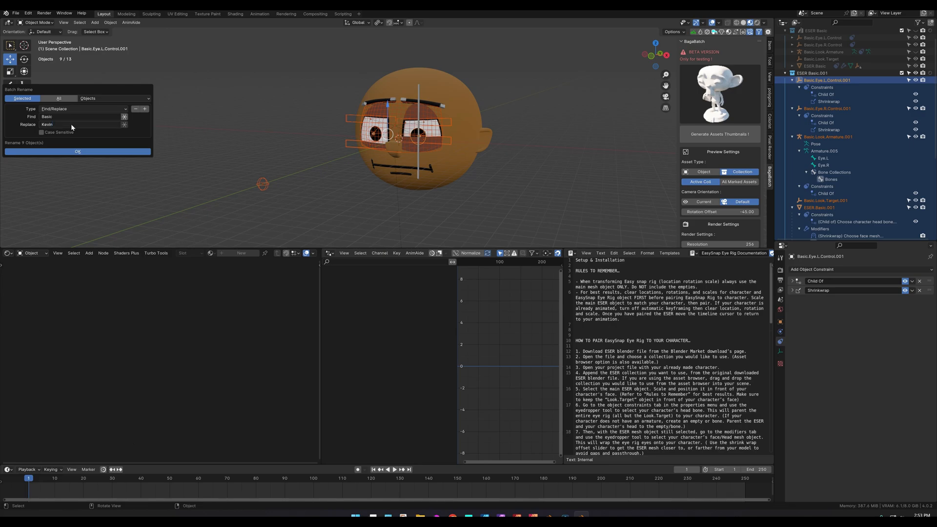
pyautogui.click(77, 151)
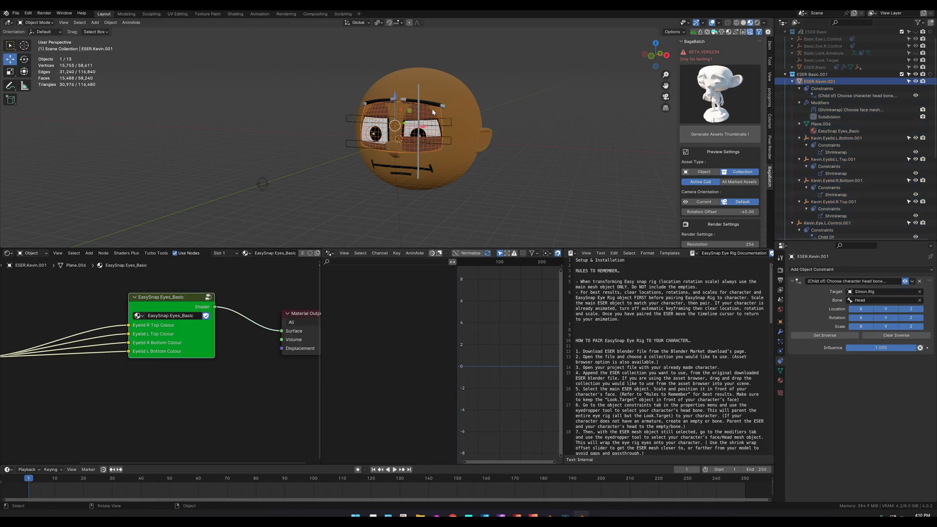
# Make the eye material a single-user copy and rename it 'EasySnap Eyes_Kevin'.
pyautogui.click(780, 381)
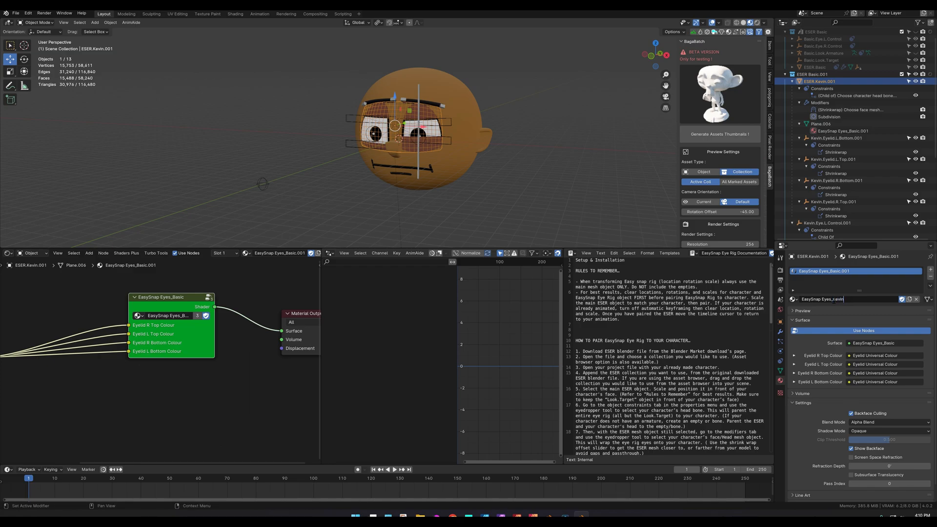
pyautogui.write('EasySnap Eyes_Kevin')
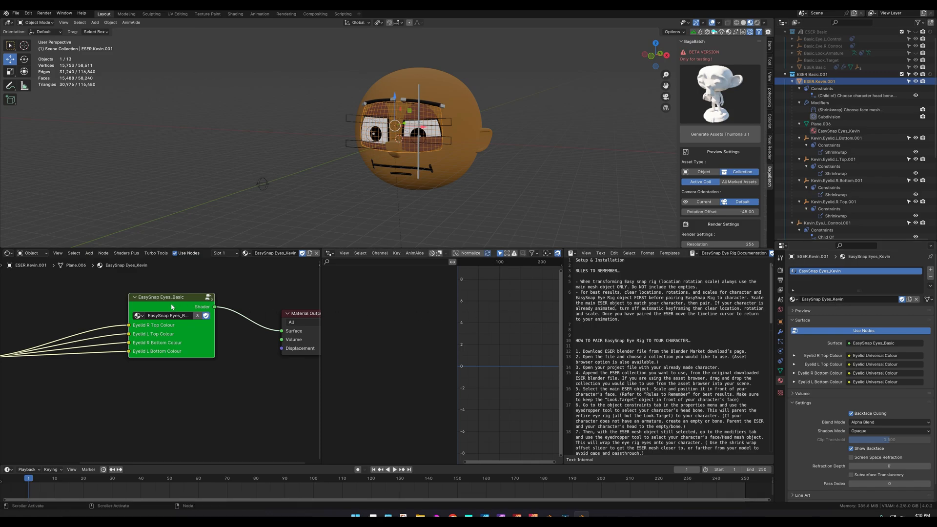
pyautogui.moveTo(206, 324)
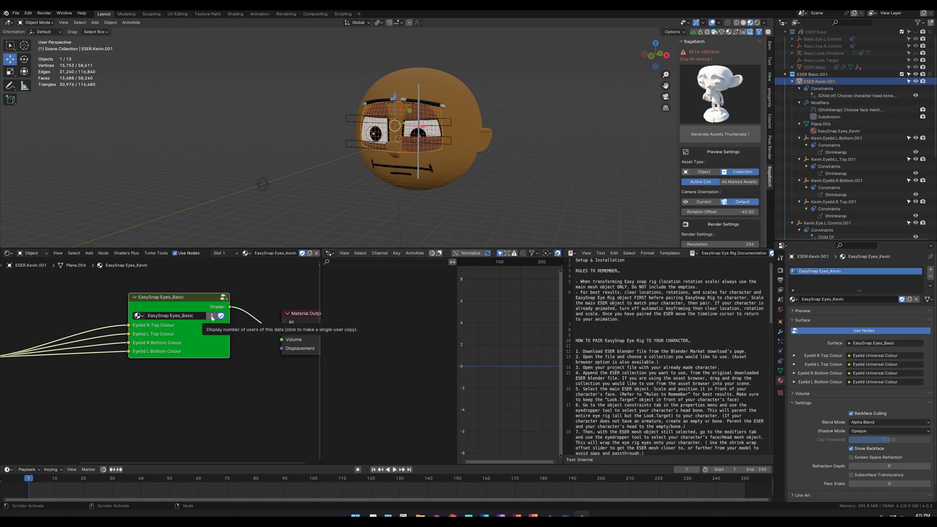
# Make the eye shader node group a single-user copy for the Kevin material.
pyautogui.click(212, 316)
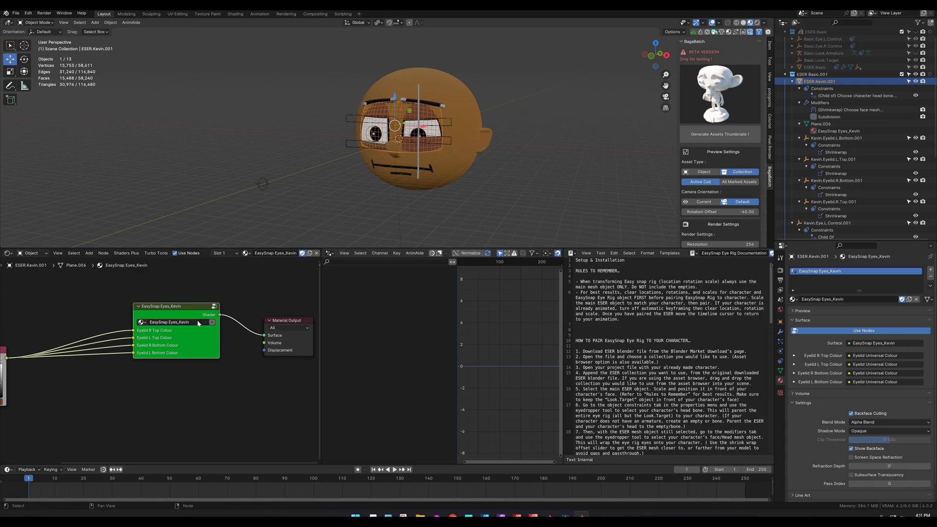
pyautogui.moveTo(275, 192)
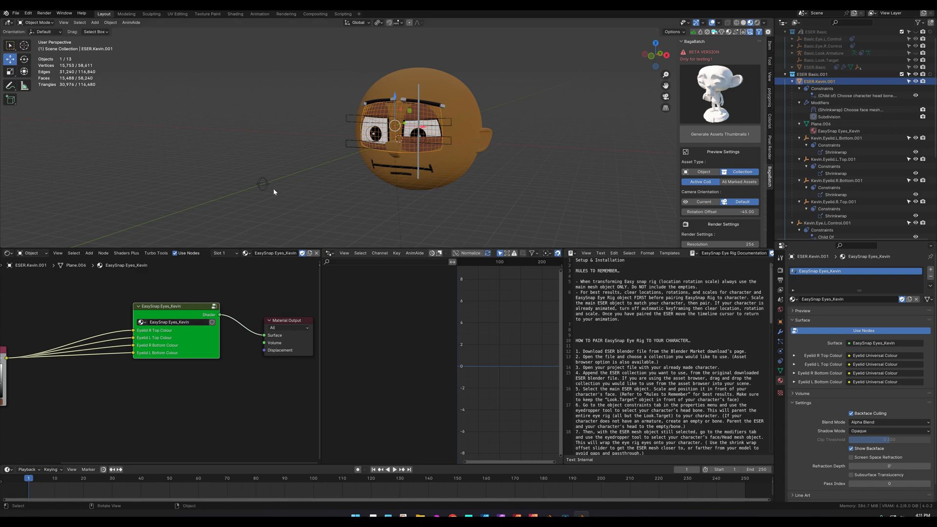
pyautogui.moveTo(250, 228)
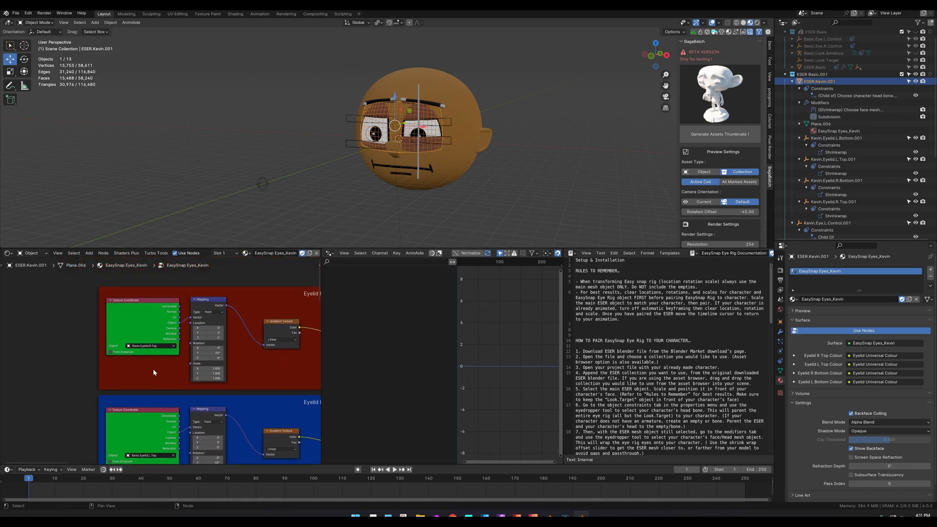
# Select the EasySnap Eyes_Kevin node group to inspect its texture coordinate nodes.
pyautogui.click(143, 345)
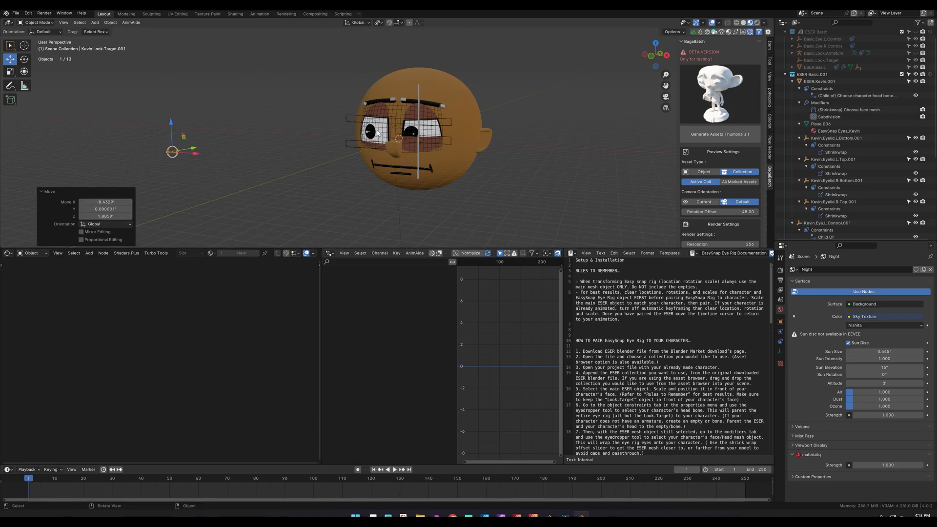
# Move Kevin.Look.Target.001 and scale the right eye control down to about 0.73.
pyautogui.click(451, 123)
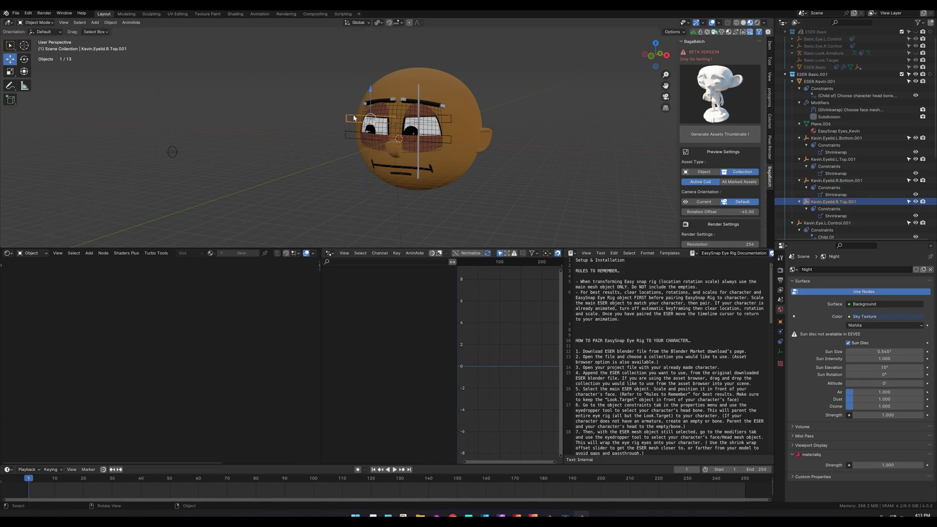
pyautogui.press('g')
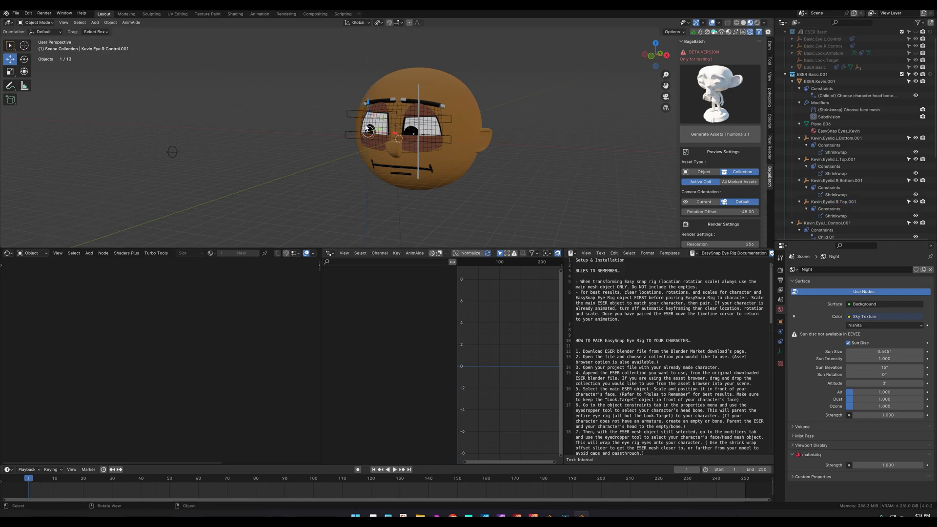
pyautogui.press('s')
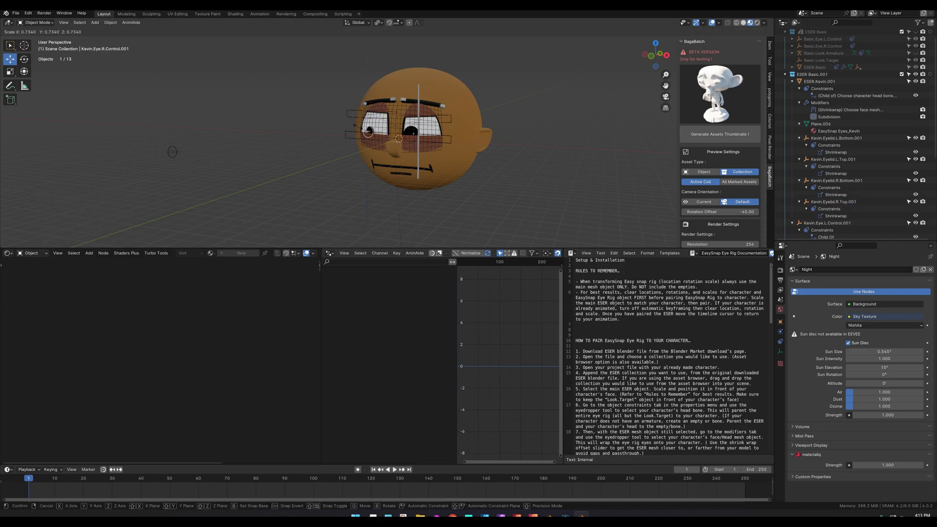